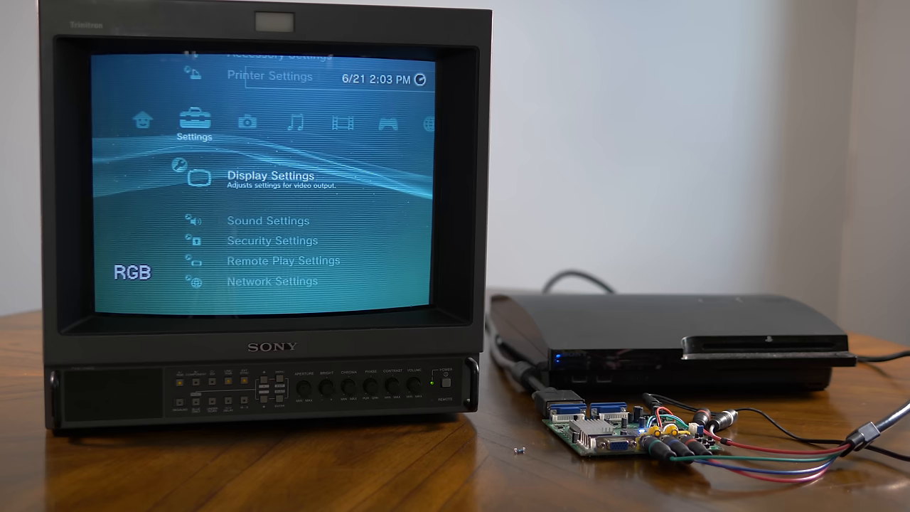
# Launch Video Output Settings to reach the connector choice, with Component / D-Terminal highlighted.
pyautogui.click(270, 176)
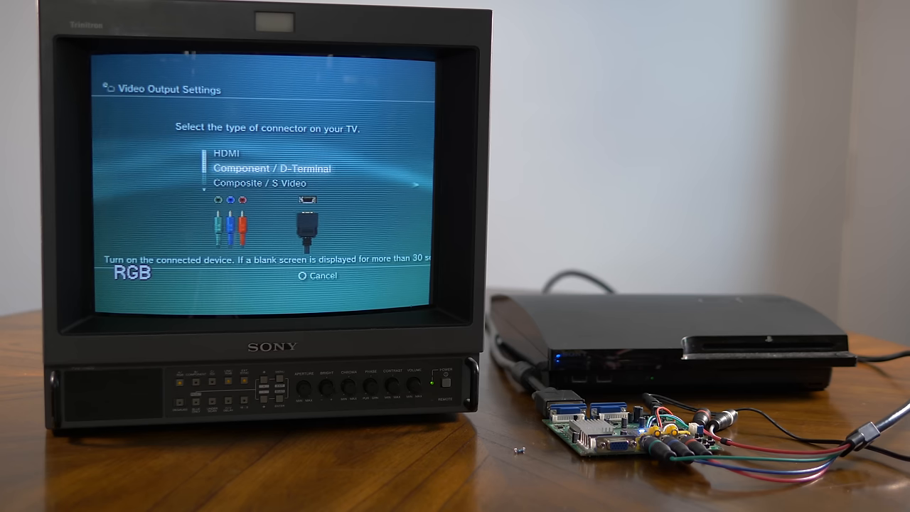